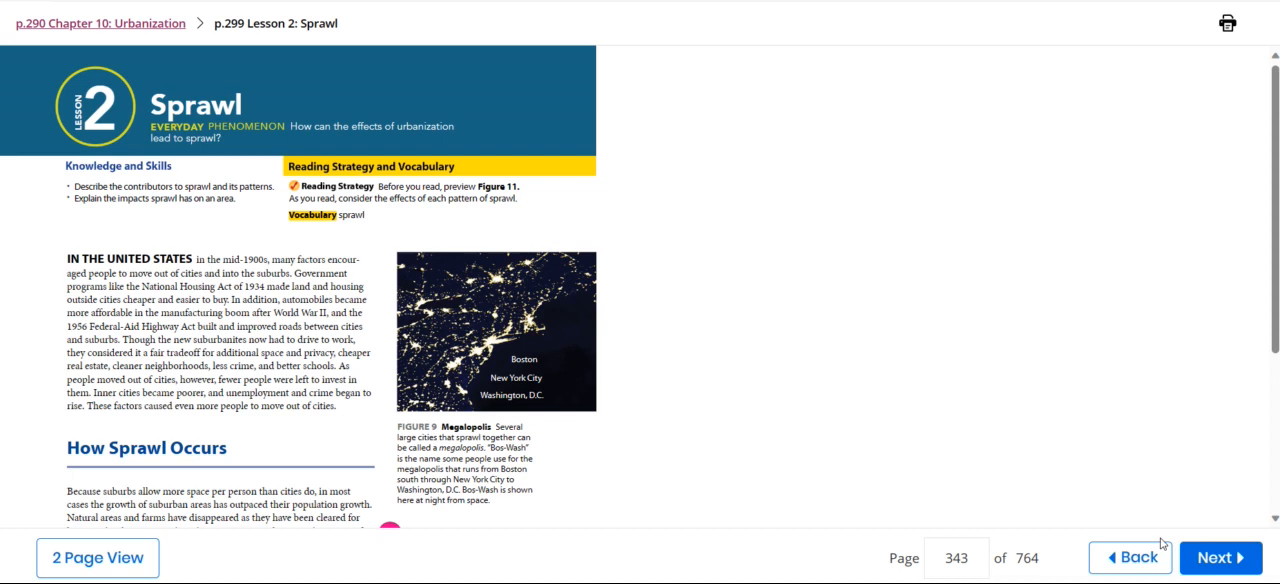
mouse_move(996, 408)
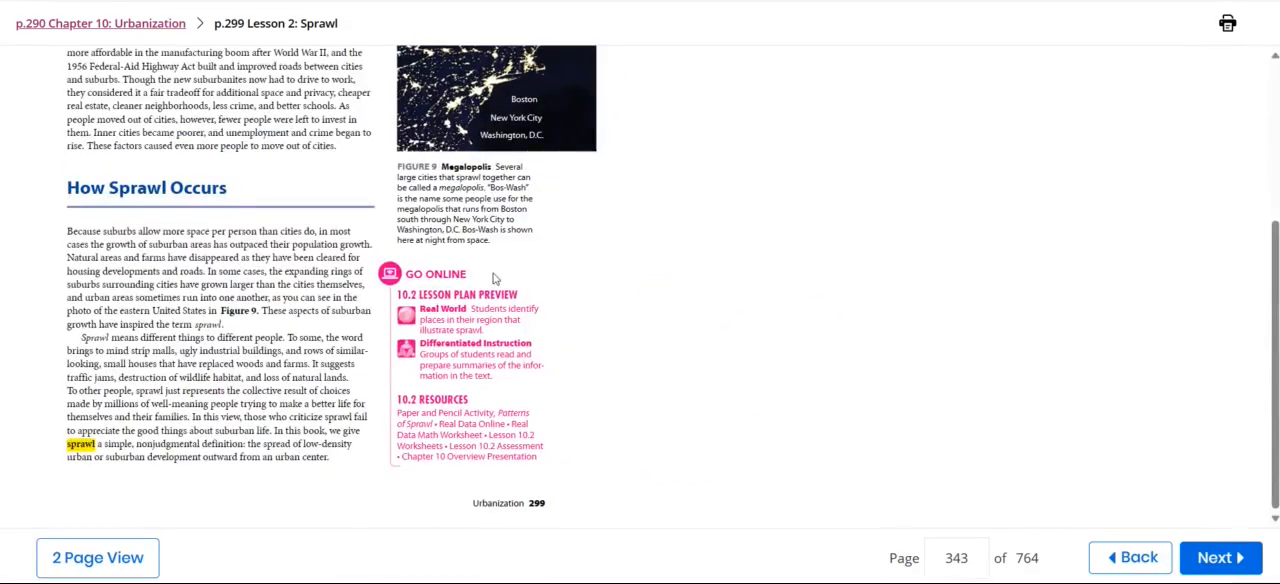
Step: Advance from the Sprawl opener to p.300, Contributors to Sprawl
click(1220, 556)
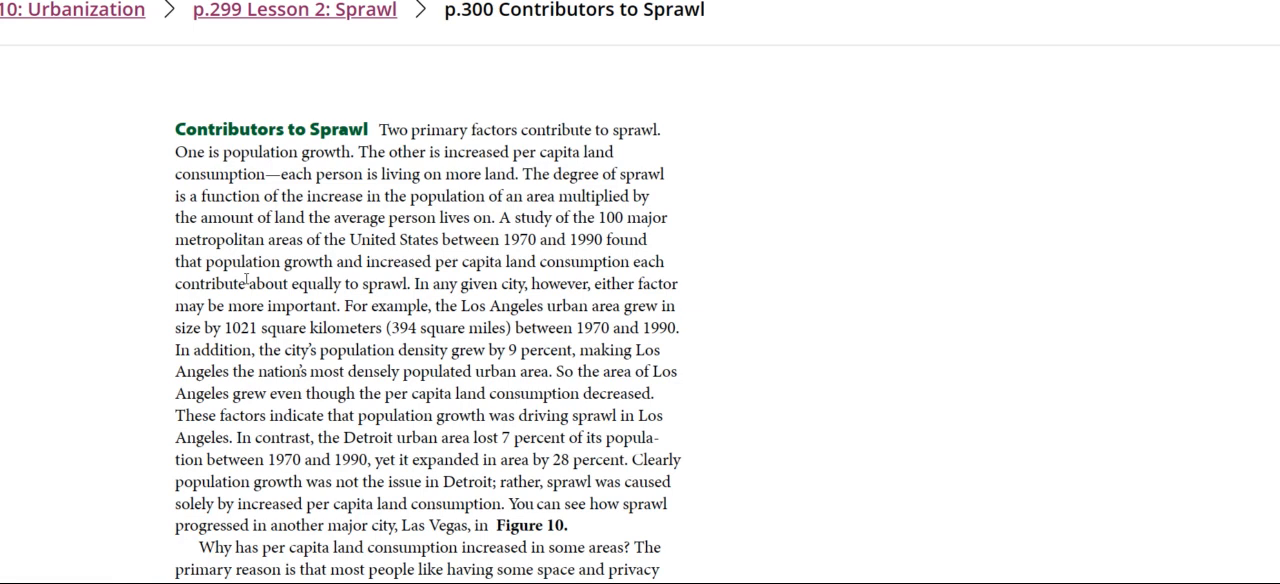
Step: Read p.300 down past the Reading Checkpoint and Figure 10 Las Vegas image, then move to the next page
scroll(down, 3)
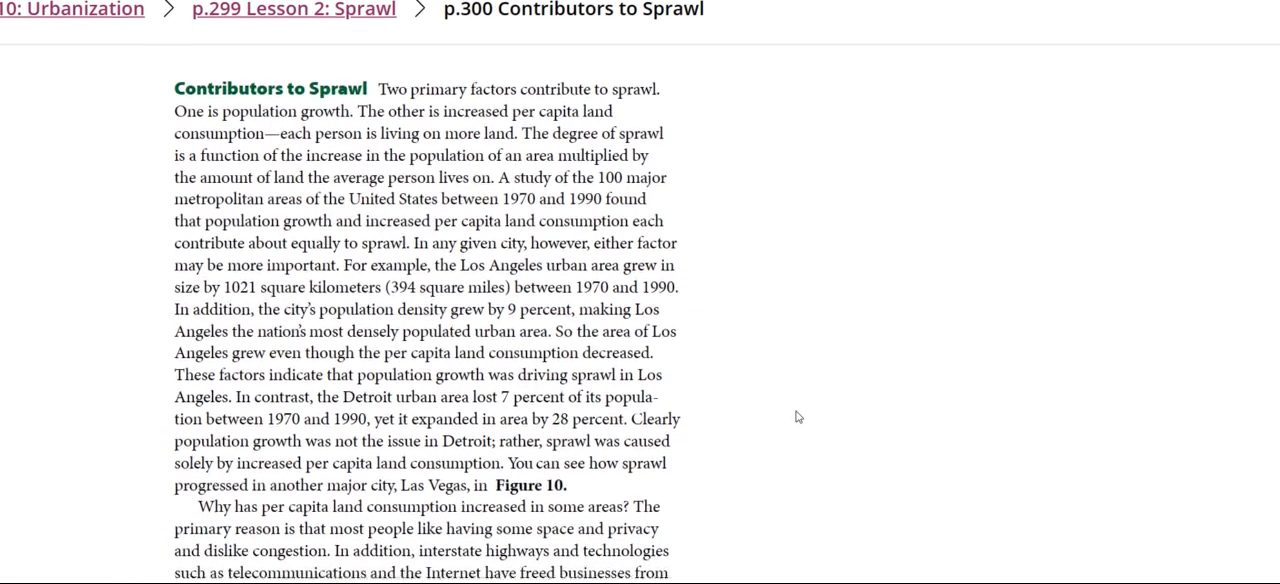
scroll(down, 3)
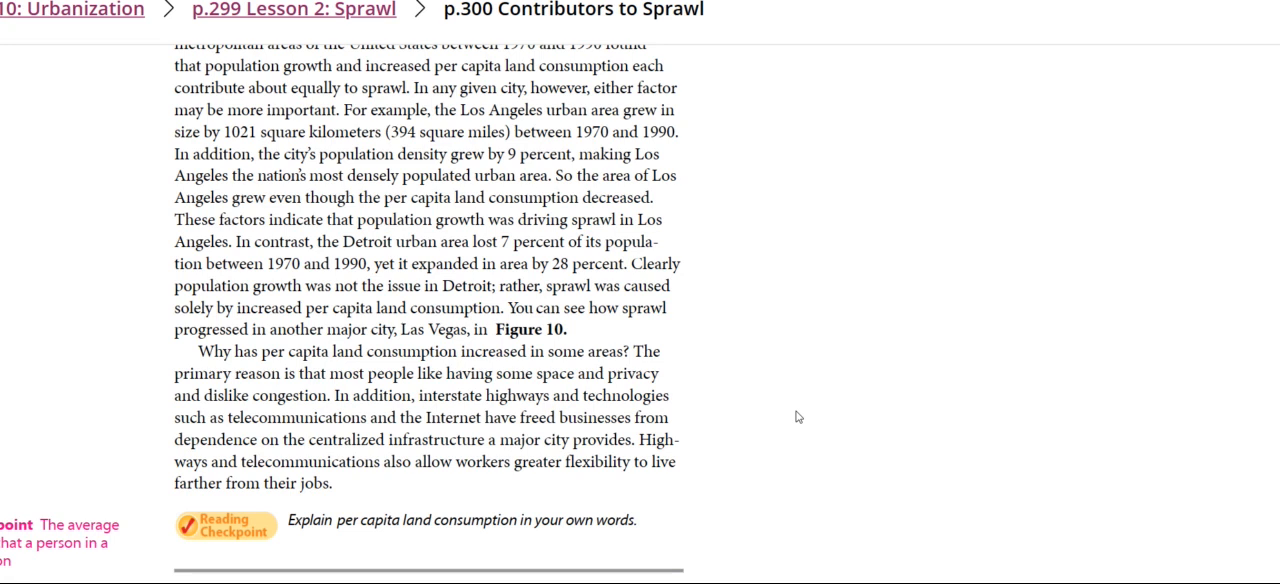
scroll(down, 3)
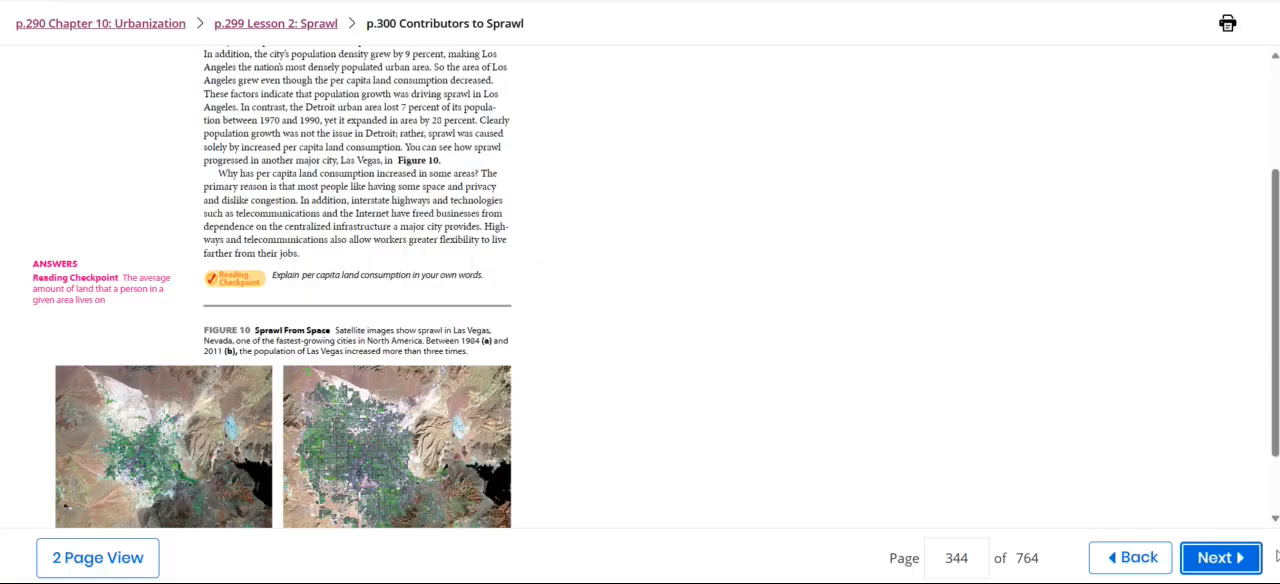
click(1220, 556)
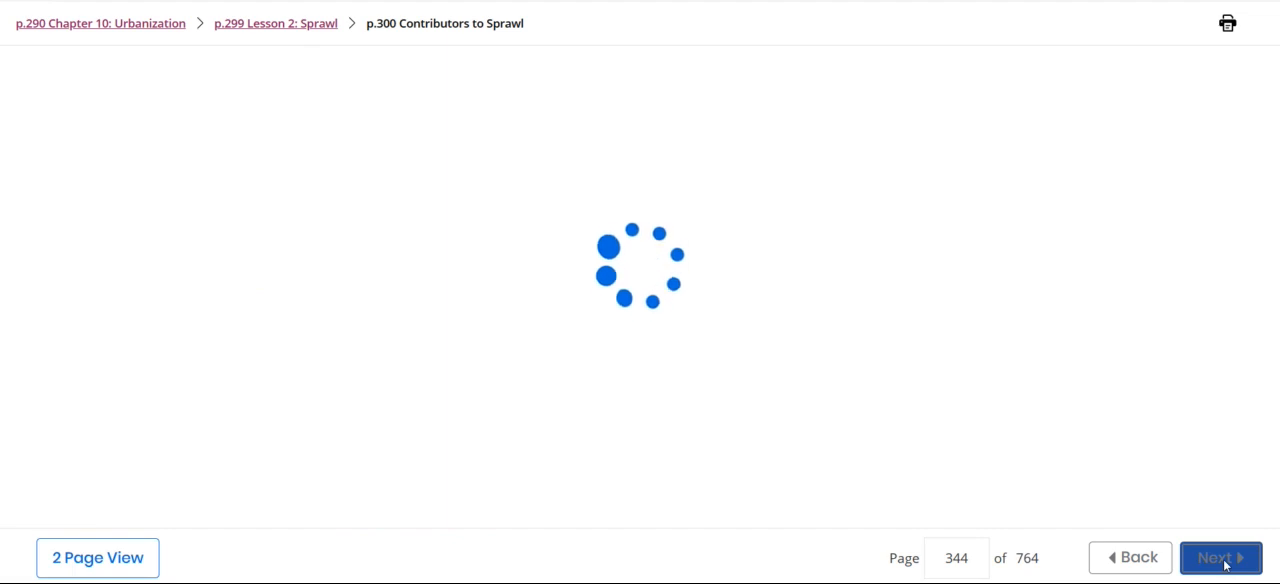
Step: View p.301 Patterns of Sprawl with its four Figure 11 photos, then advance to p.302 Impacts of Sprawl
click(1220, 556)
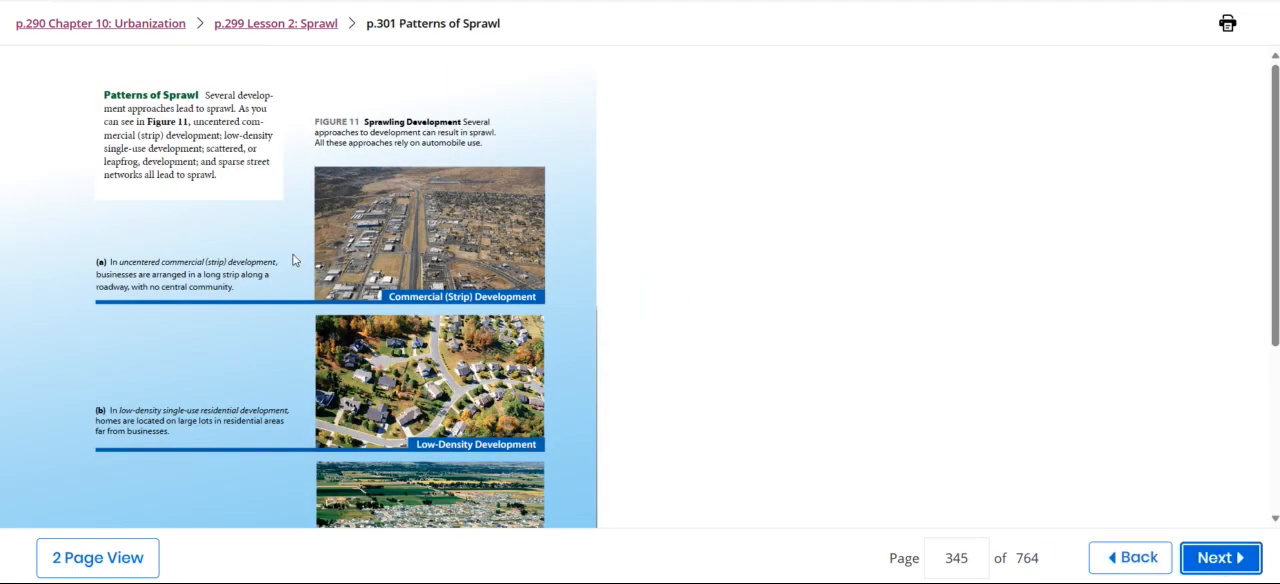
scroll(down, 3)
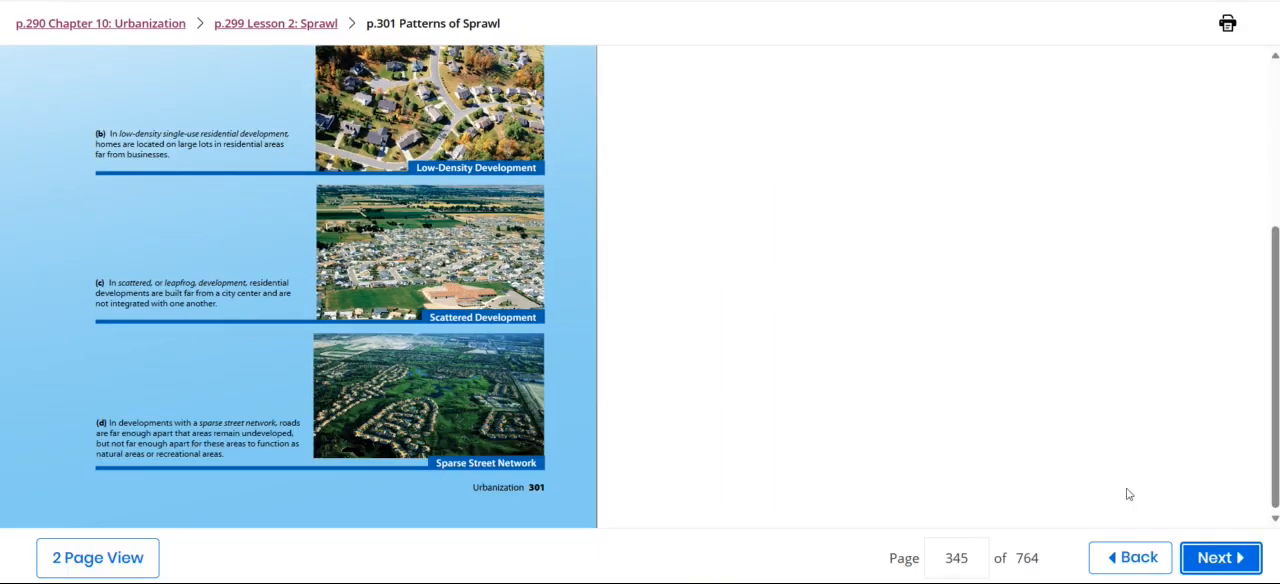
click(1220, 556)
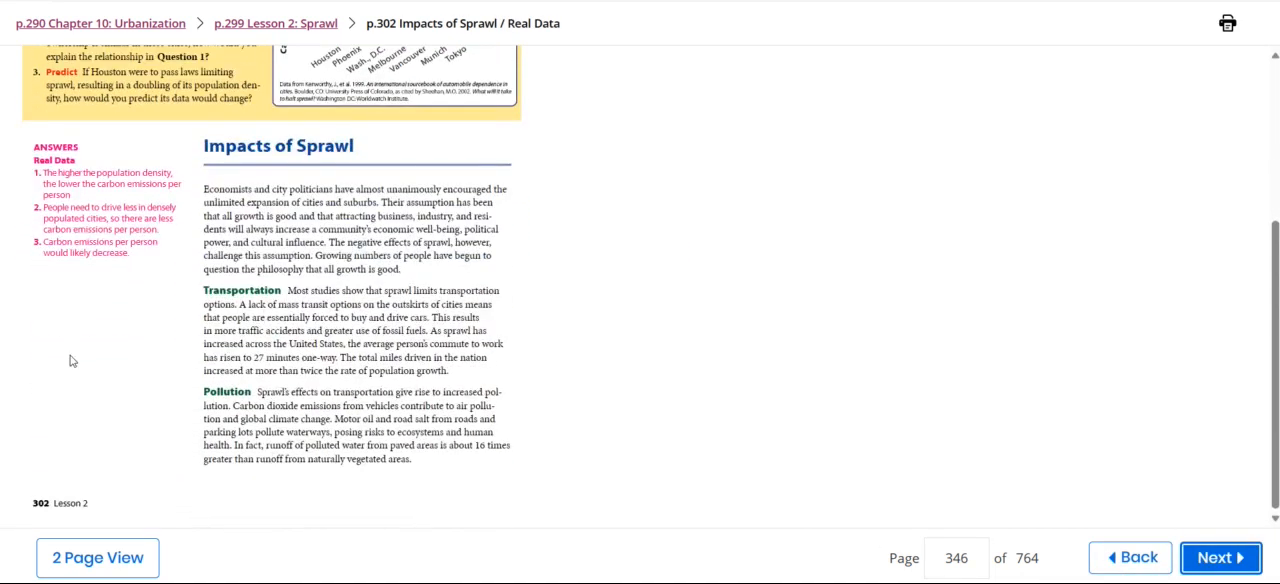
mouse_move(856, 312)
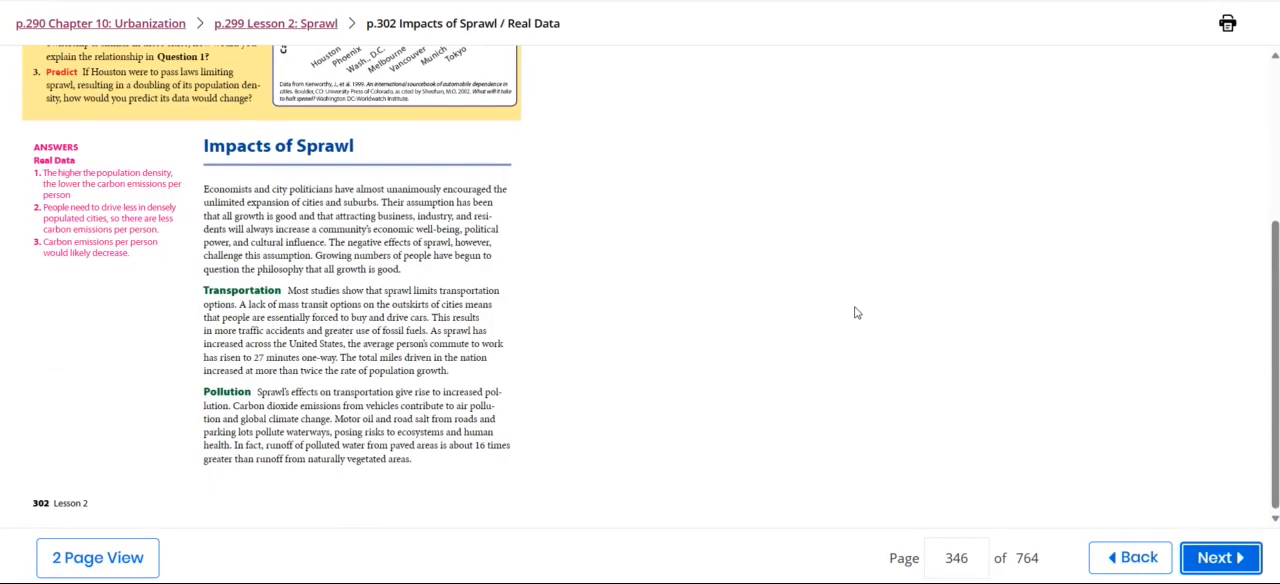